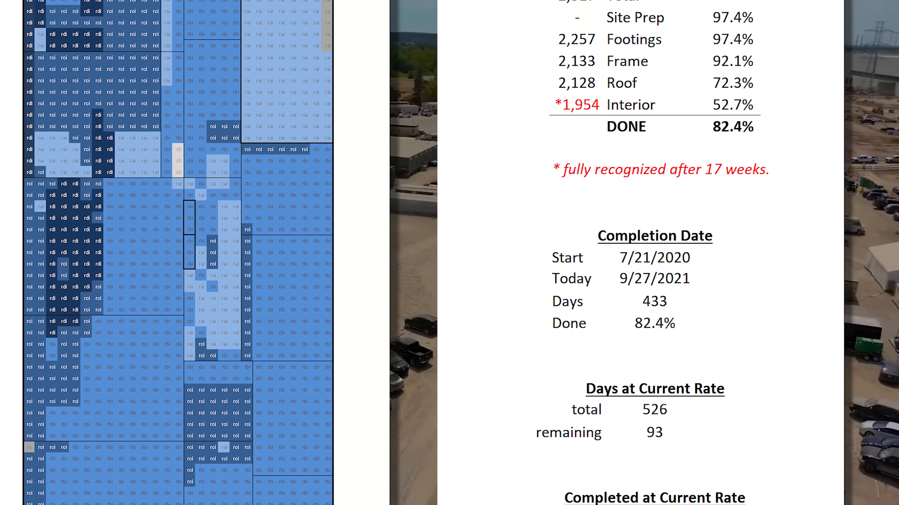
# Step: Scroll down through the lower block grid while recoloring Frames and Roof blocks toward 82.8% done
pyautogui.scroll(-3)
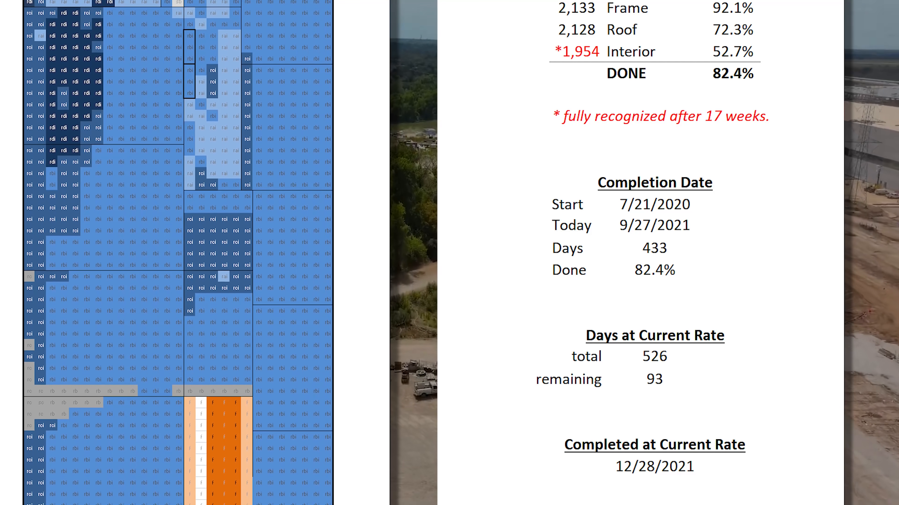
pyautogui.scroll(-3)
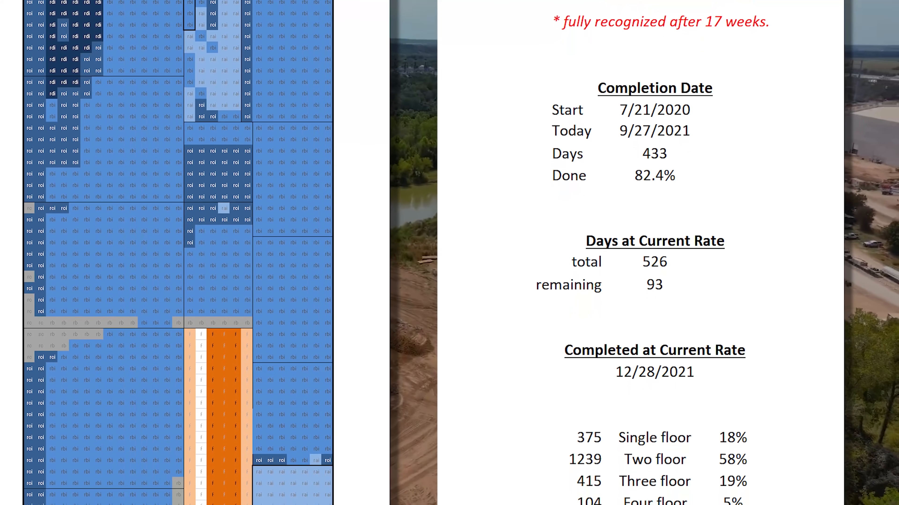
pyautogui.scroll(-3)
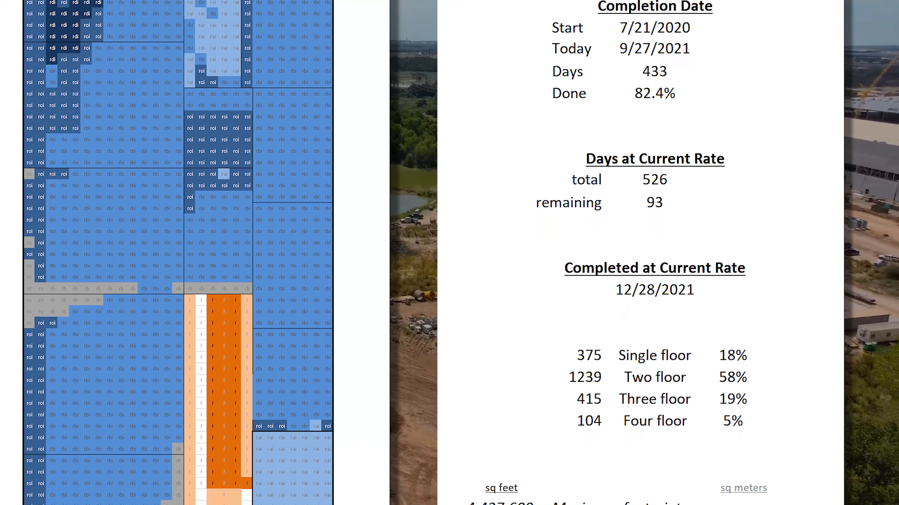
pyautogui.scroll(-3)
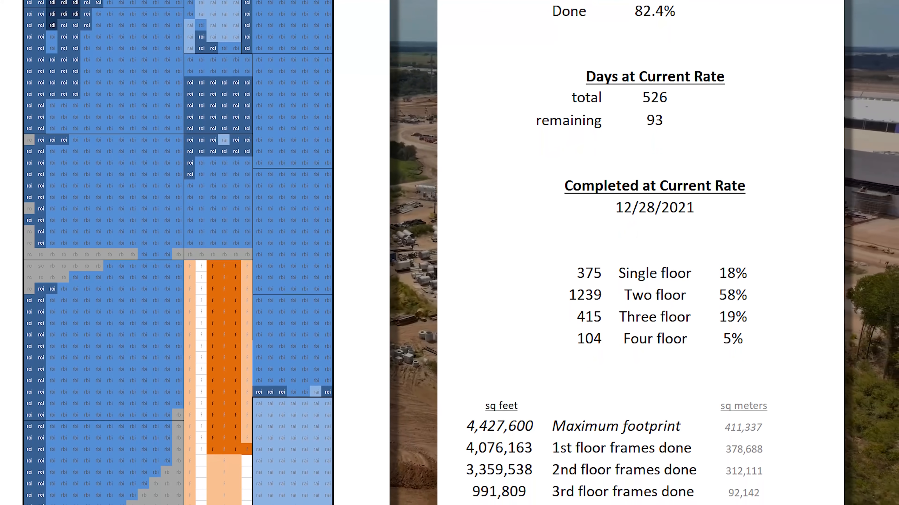
pyautogui.scroll(-3)
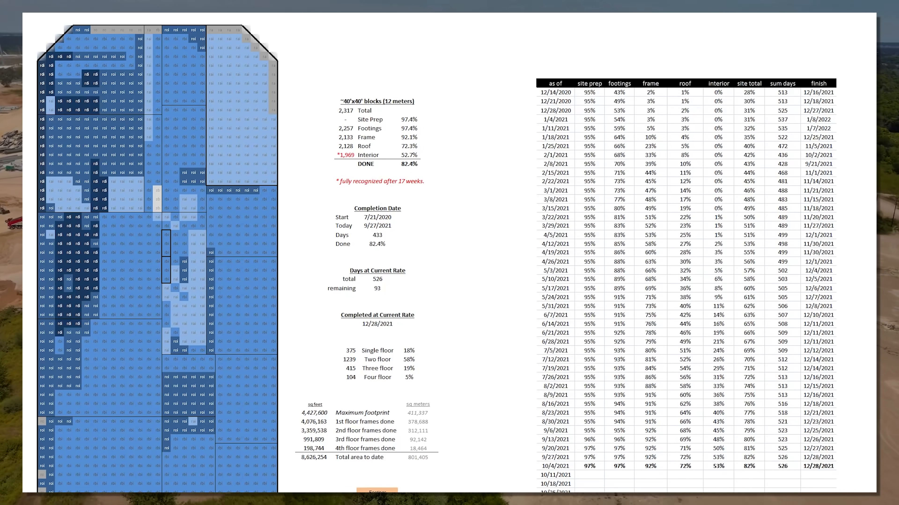
pyautogui.moveTo(801, 245)
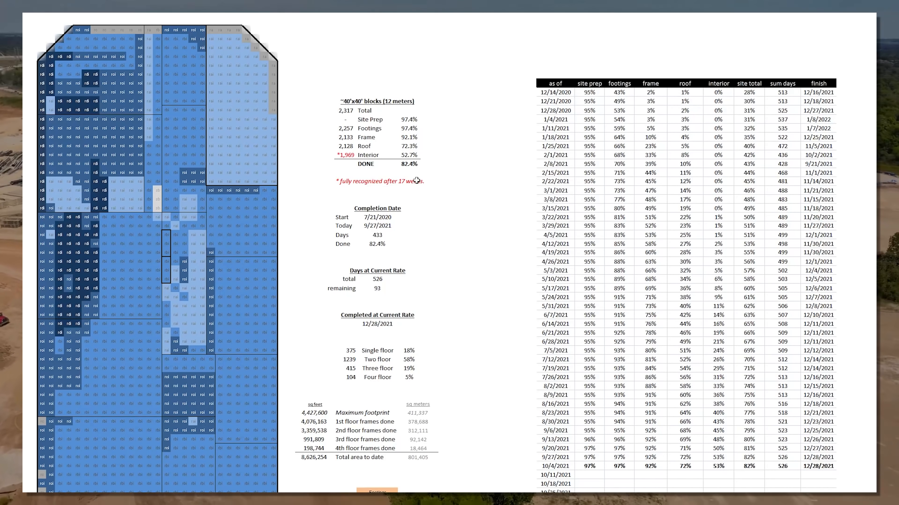
pyautogui.moveTo(459, 358)
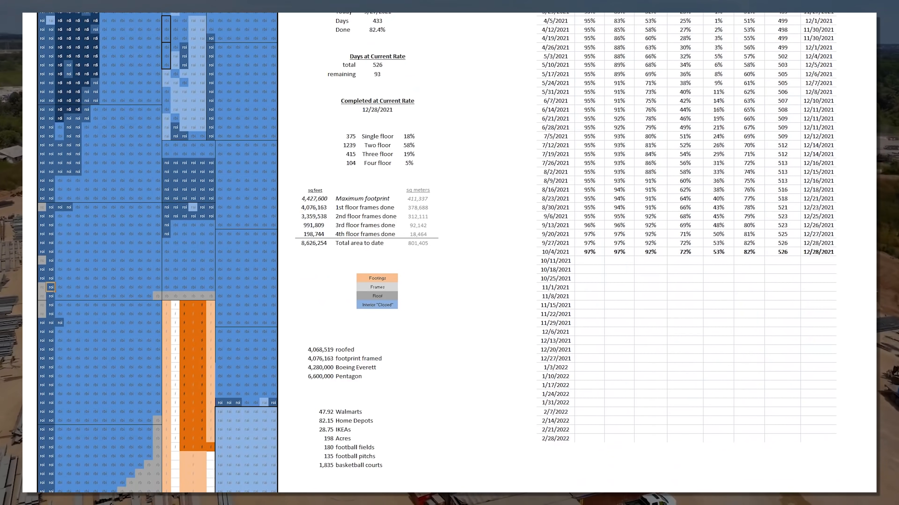
pyautogui.scroll(-3)
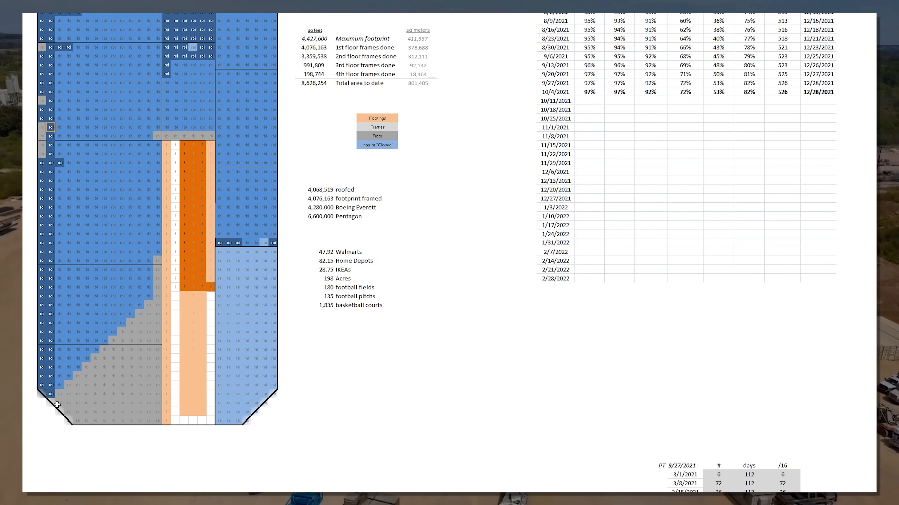
pyautogui.moveTo(26, 395)
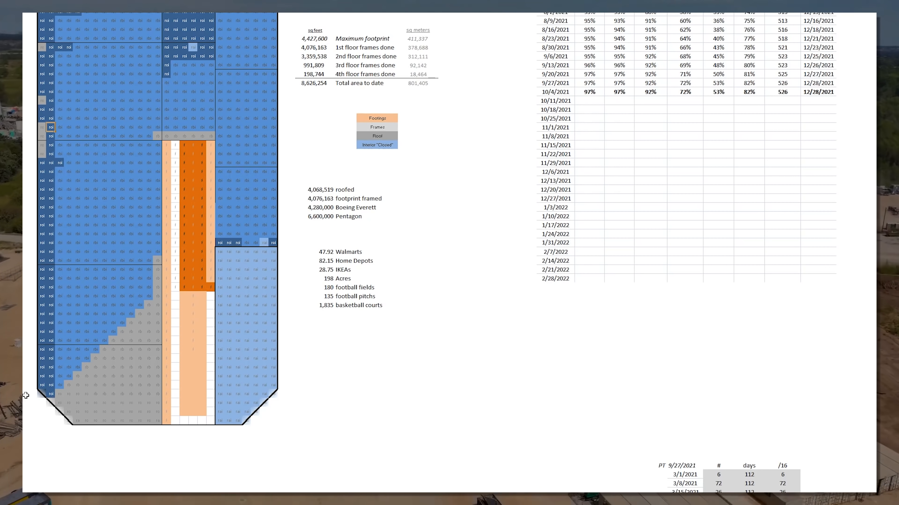
pyautogui.moveTo(73, 422)
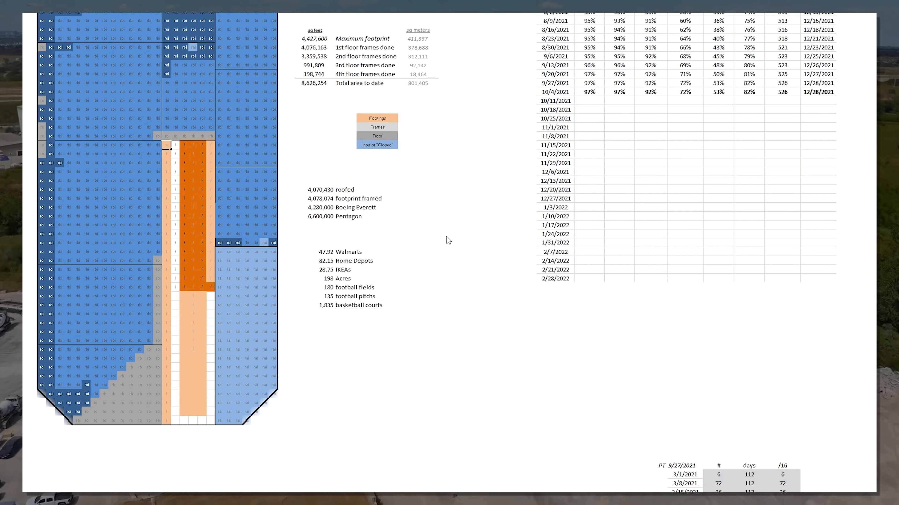
pyautogui.scroll(-3)
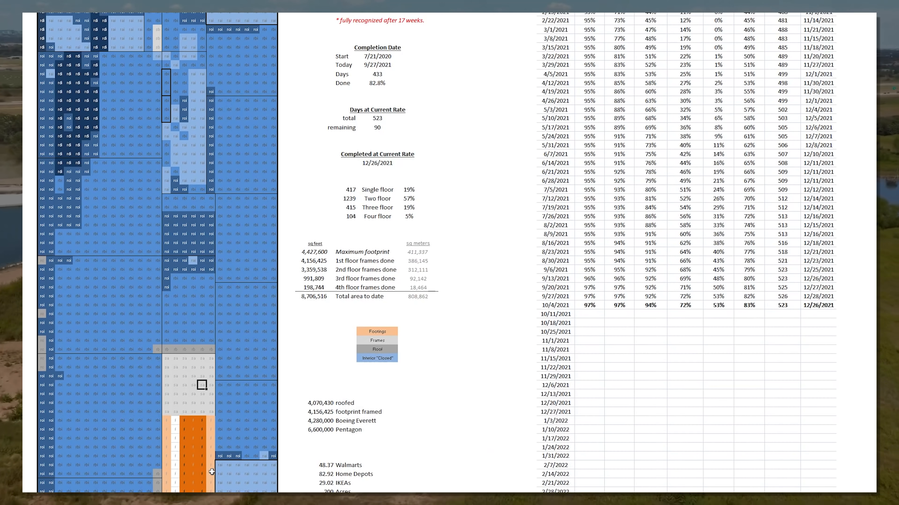
# Step: Recolor a footing block in the lower grid with the Footings fill, lifting footings to 98%
pyautogui.scroll(-3)
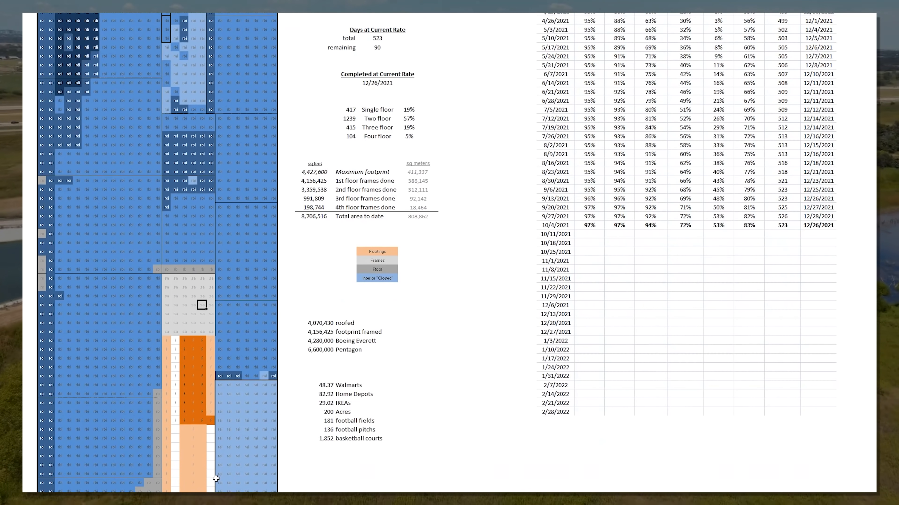
pyautogui.scroll(-3)
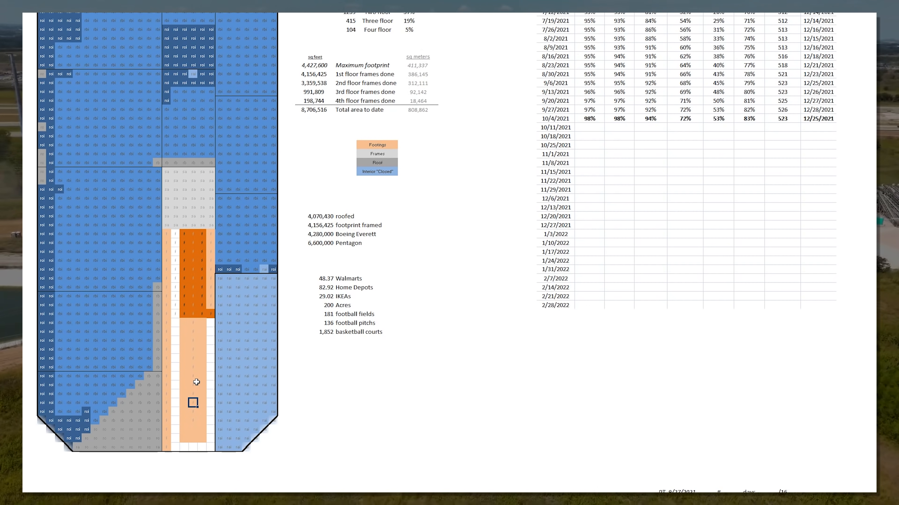
pyautogui.click(183, 322)
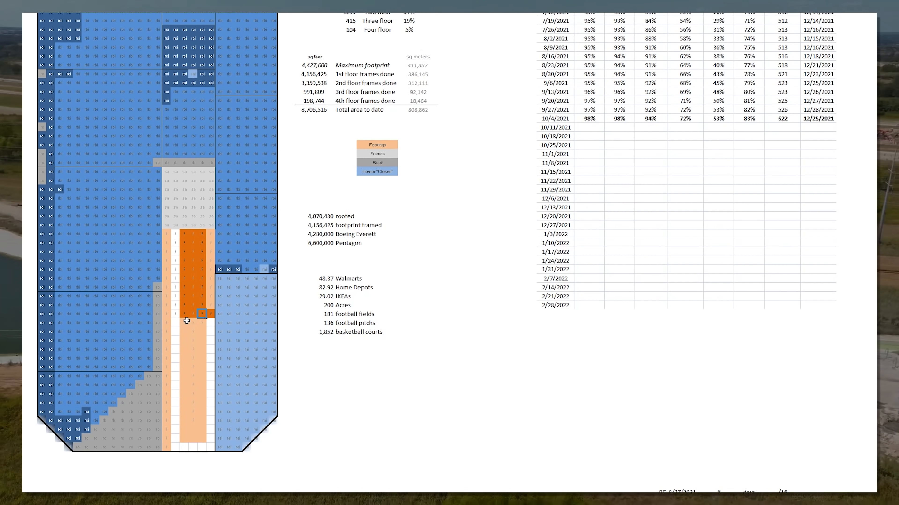
pyautogui.moveTo(451, 354)
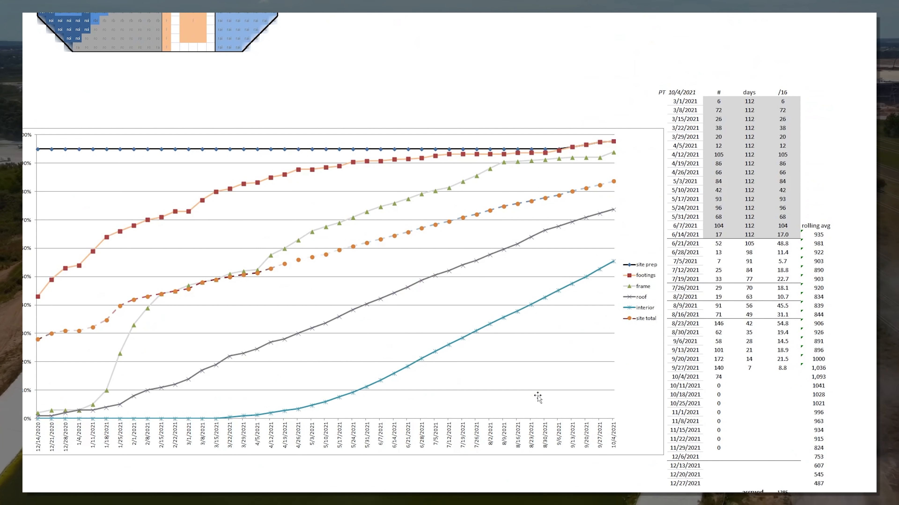
# Step: Select the 10/11/2021 row of the progress table to receive the copied 10/4/2021 figures
pyautogui.click(718, 377)
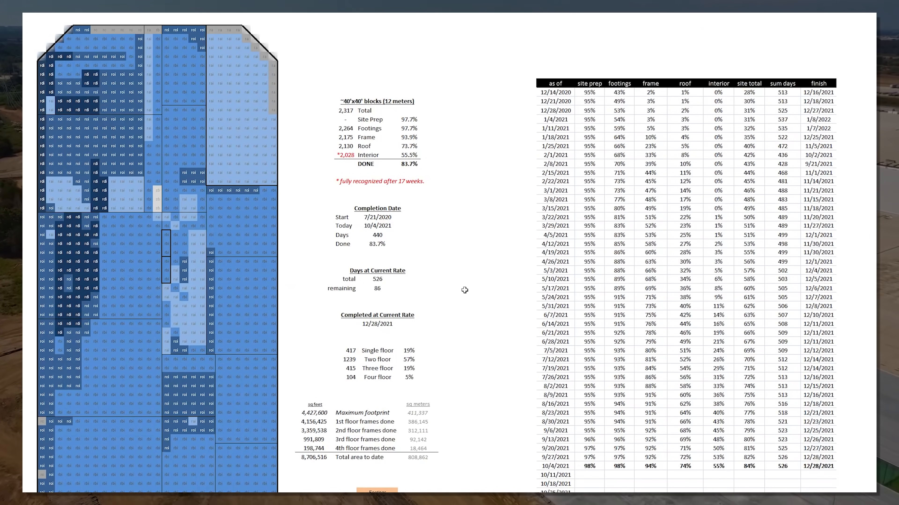
pyautogui.scroll(-3)
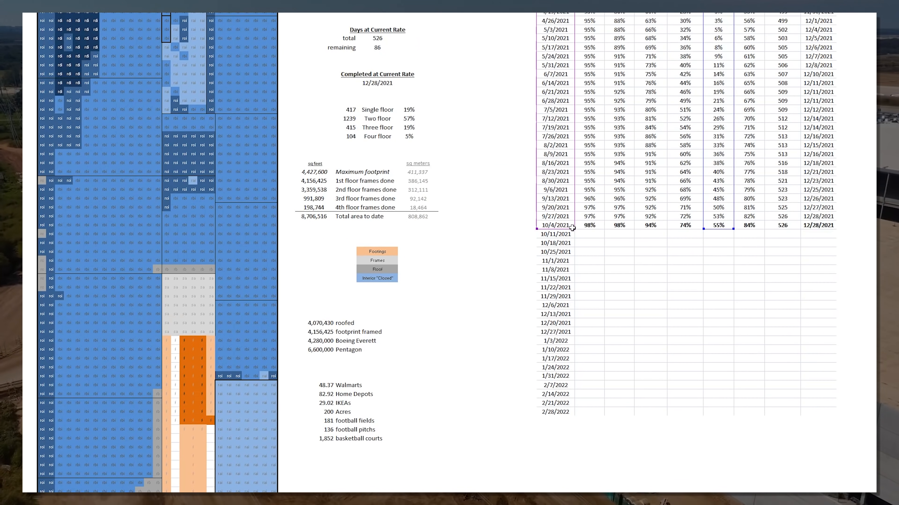
pyautogui.click(554, 350)
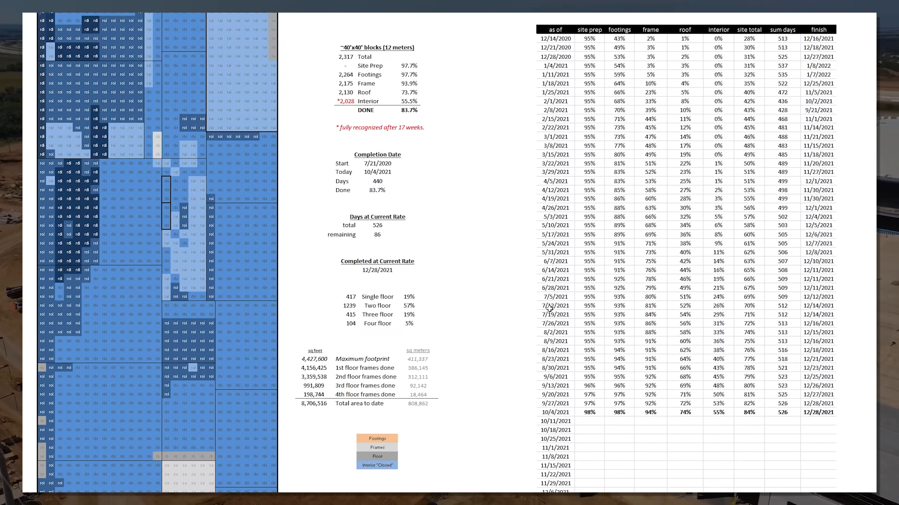
# Step: Paste the figures into the 10/11/2021 row and enter 12/28 as its projected finish date
pyautogui.click(587, 412)
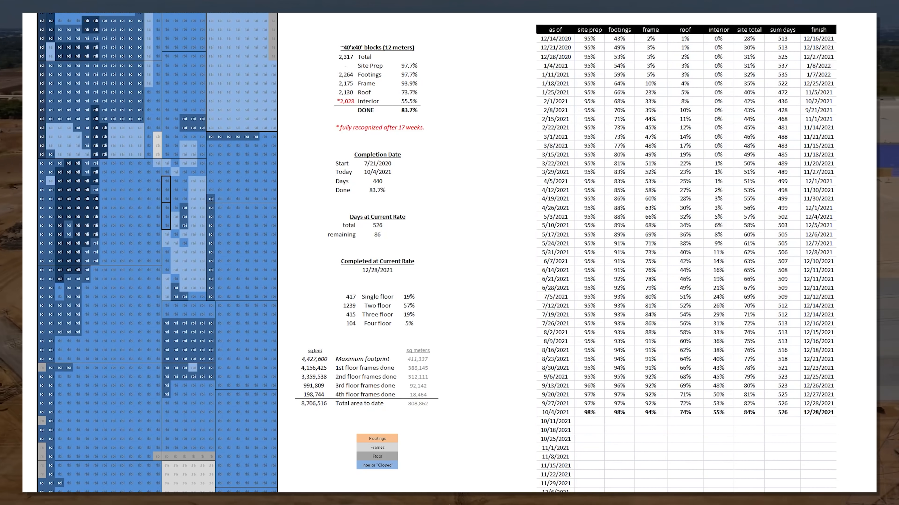
pyautogui.click(650, 413)
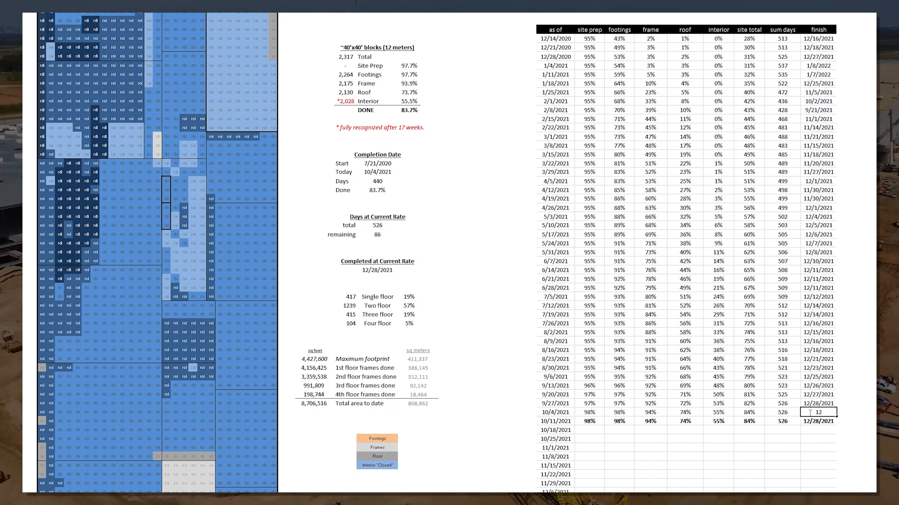
pyautogui.write('12/28/2021')
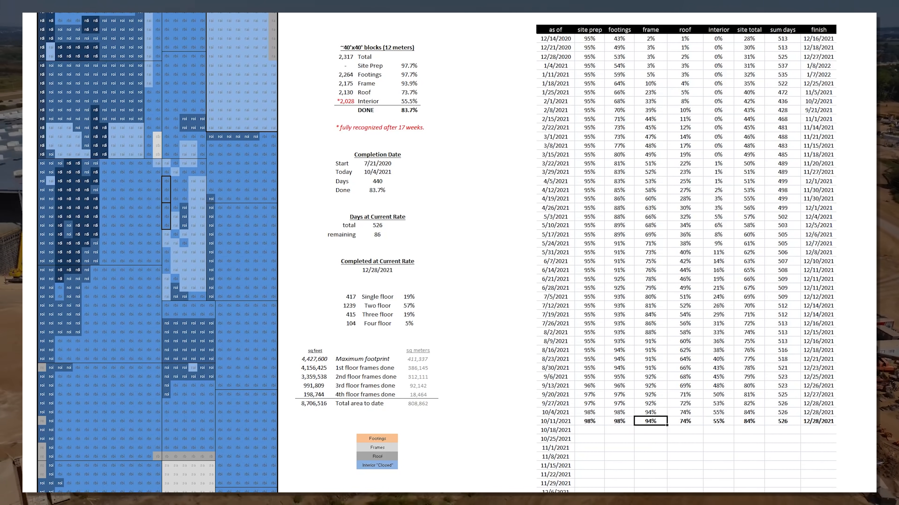
pyautogui.moveTo(651, 490)
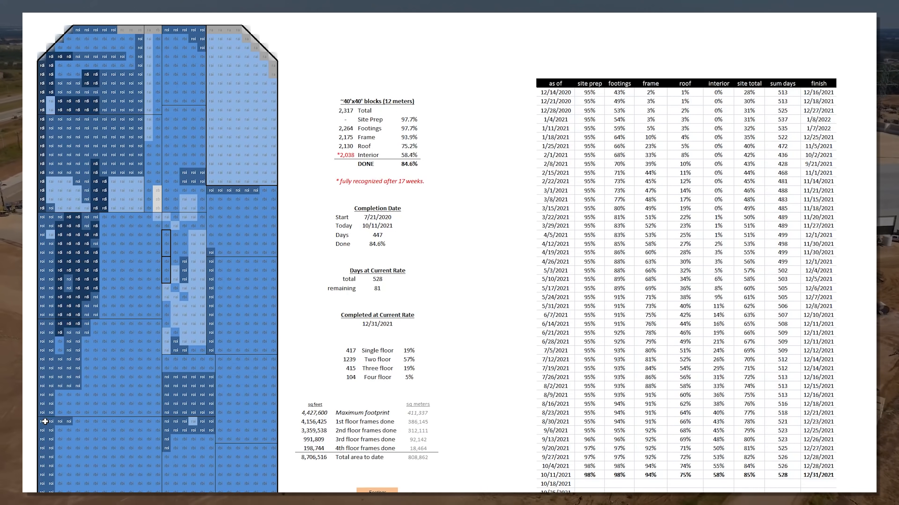
pyautogui.scroll(-3)
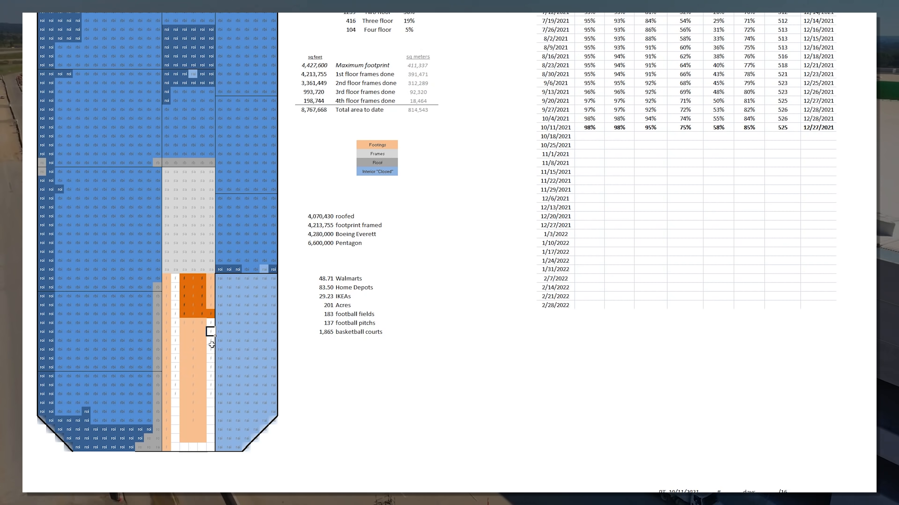
pyautogui.moveTo(185, 342)
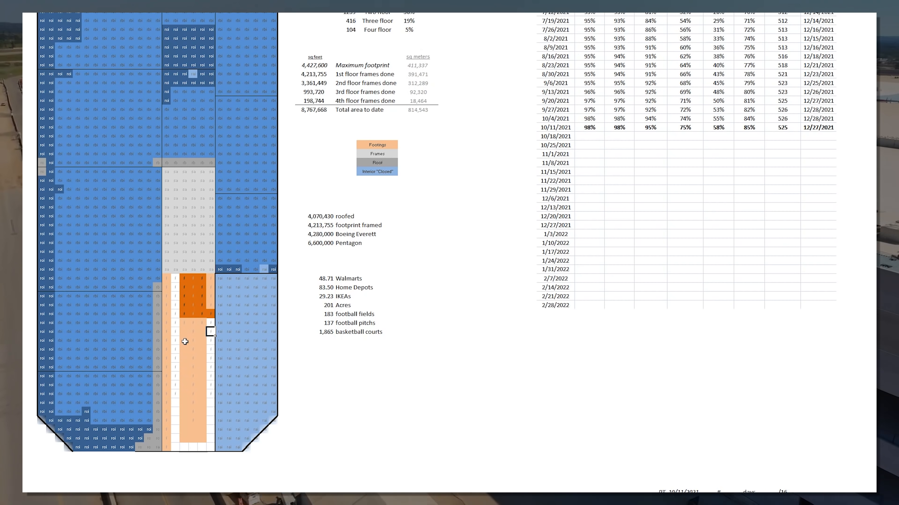
pyautogui.moveTo(174, 176)
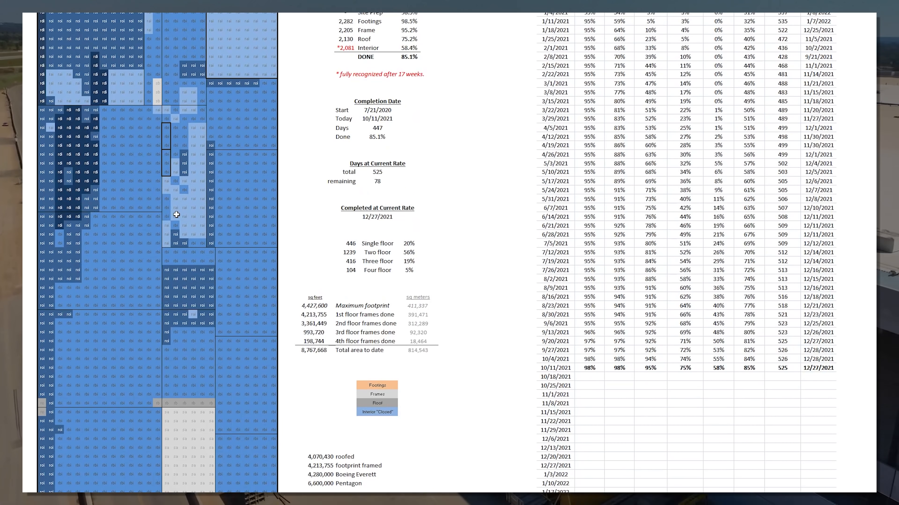
# Step: Scroll down the grid while marking additional blocks with the Roof fill color
pyautogui.scroll(-3)
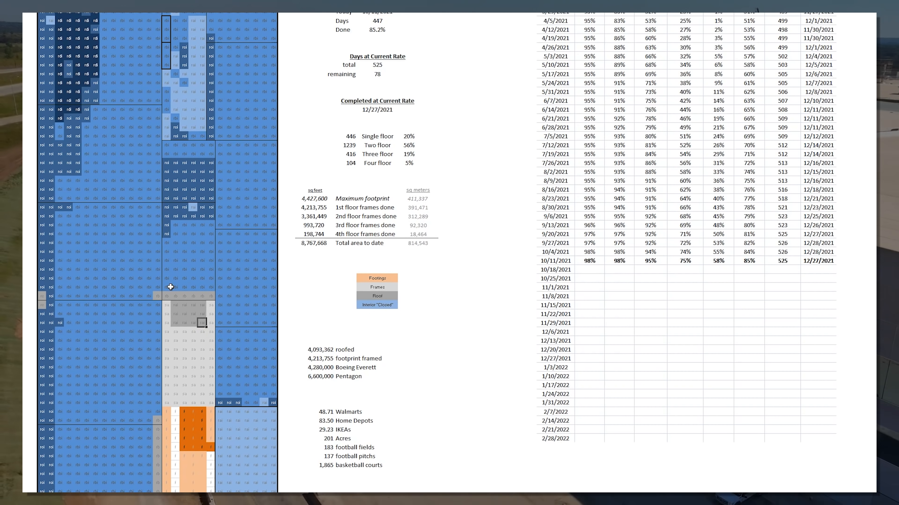
pyautogui.moveTo(207, 41)
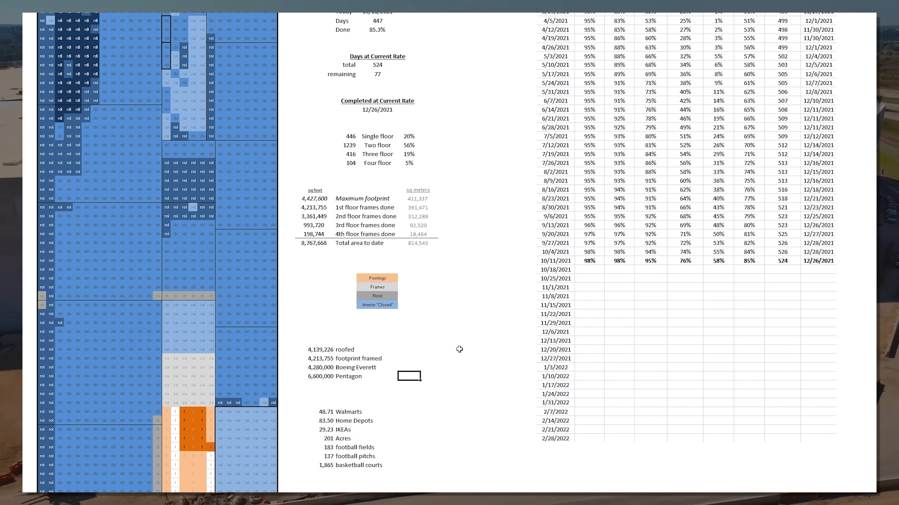
pyautogui.moveTo(508, 291)
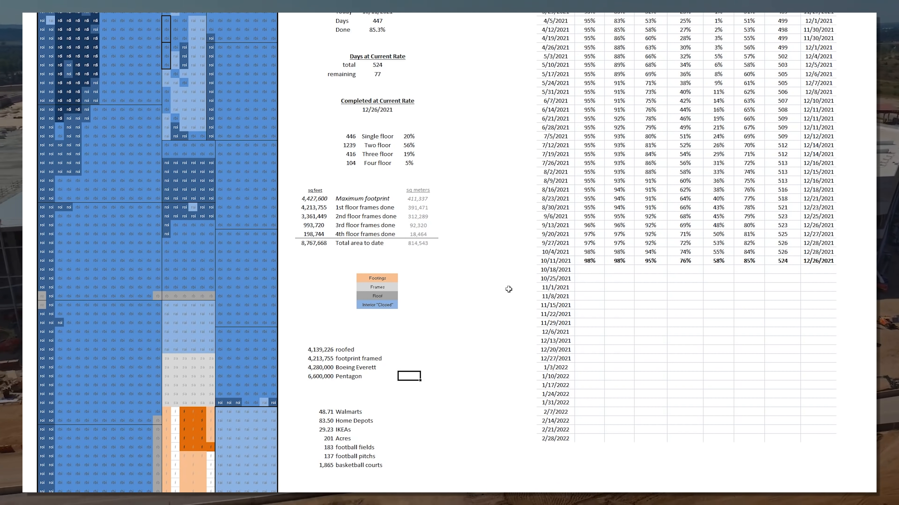
pyautogui.scroll(-3)
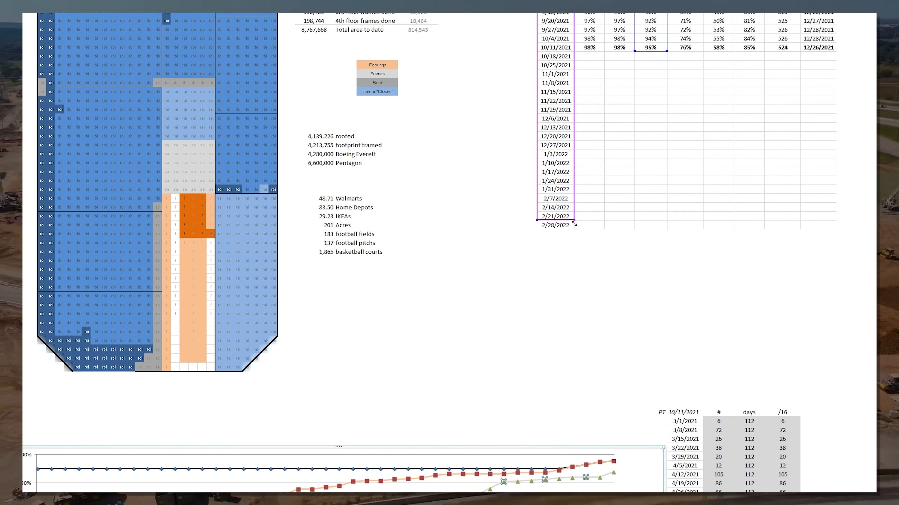
pyautogui.scroll(-3)
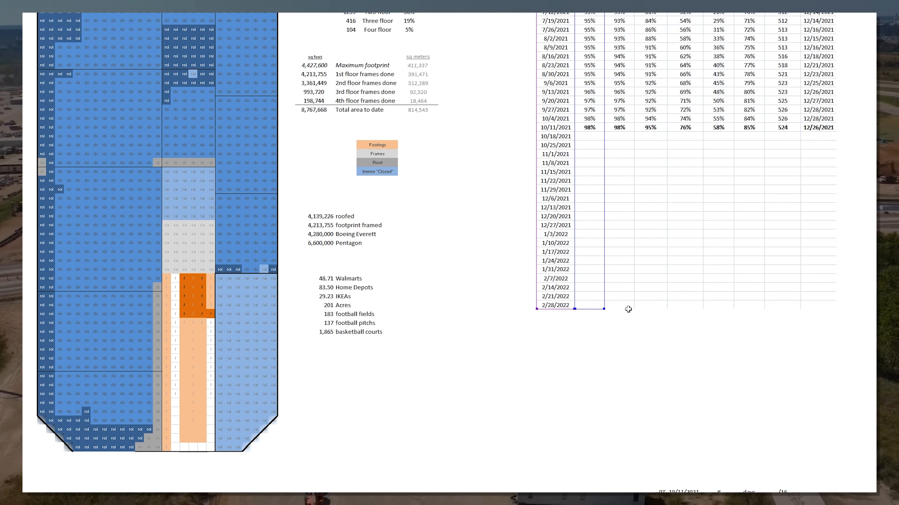
pyautogui.scroll(-3)
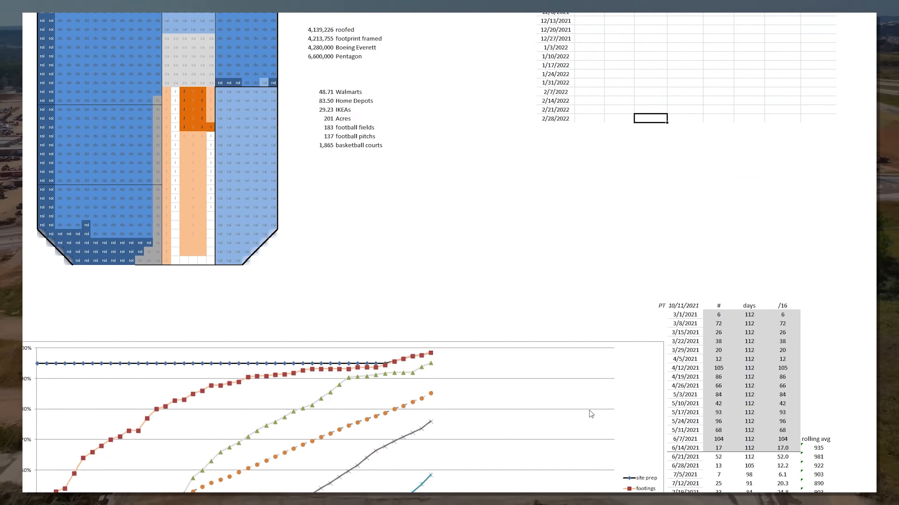
pyautogui.scroll(-3)
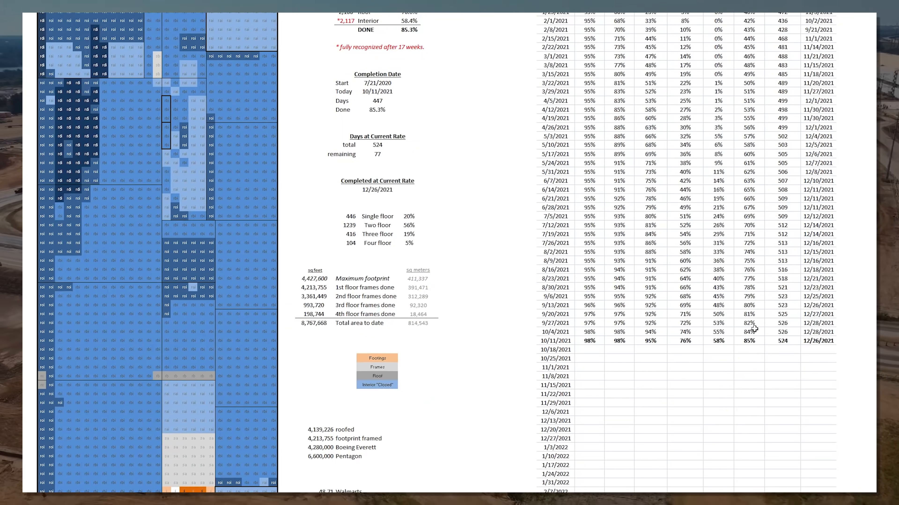
# Step: Select the 10/18/2021 row area in the progress table for the new weekly entry
pyautogui.click(749, 340)
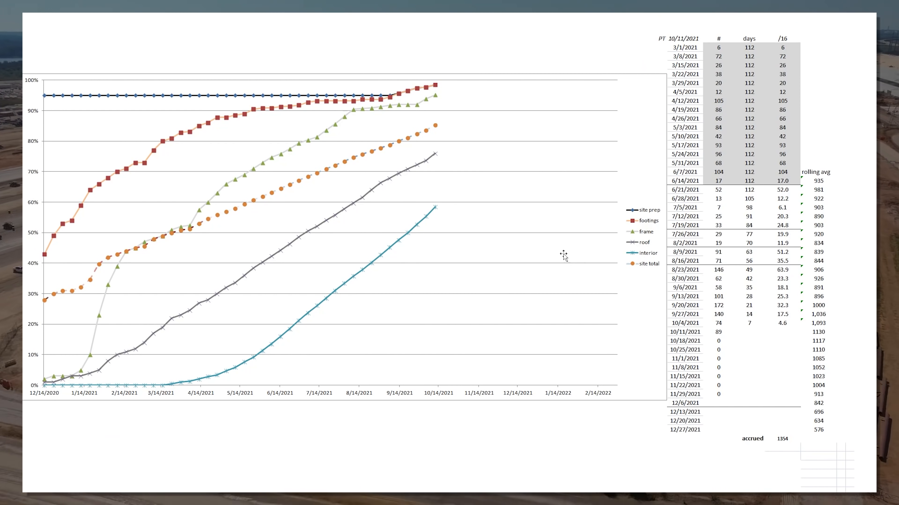
pyautogui.moveTo(429, 209)
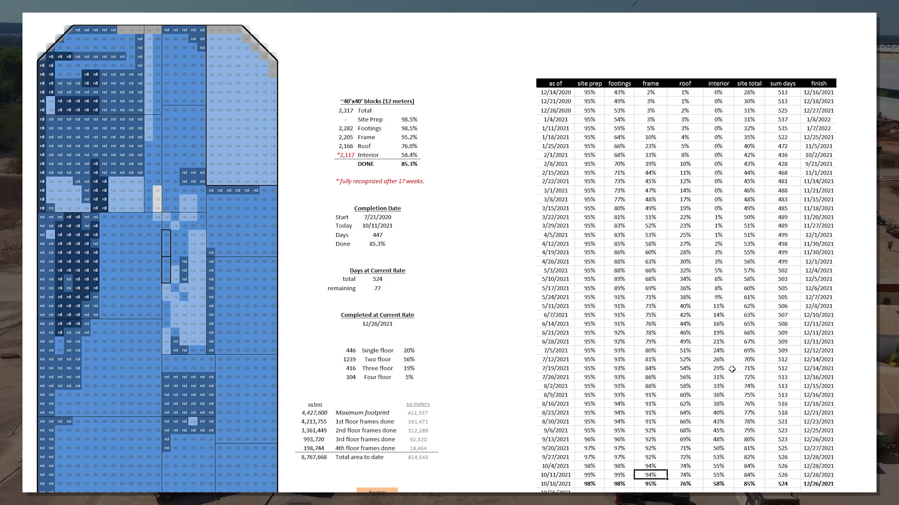
# Step: Edit the Today date cell to 10/18/2021 and scroll to the interior blocks
pyautogui.click(748, 475)
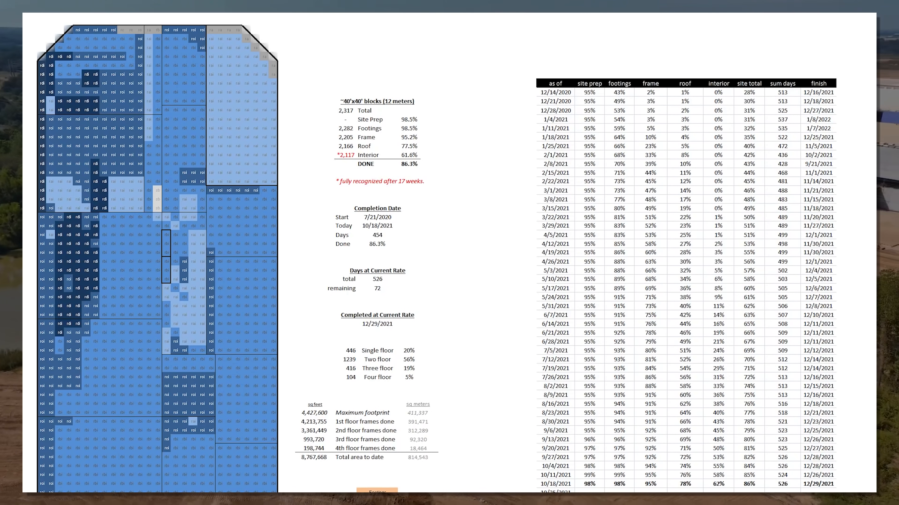
pyautogui.scroll(-3)
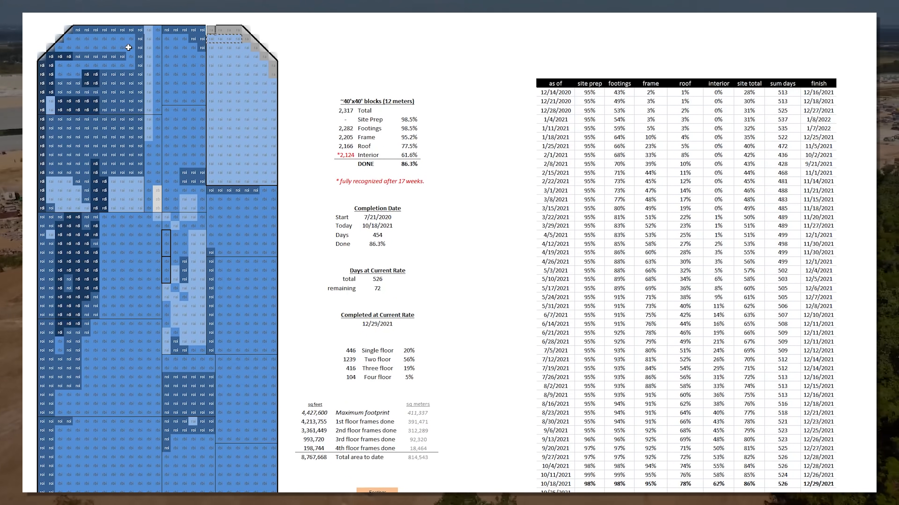
# Step: Scroll down the grid while marking remaining footing and frame blocks complete
pyautogui.scroll(-3)
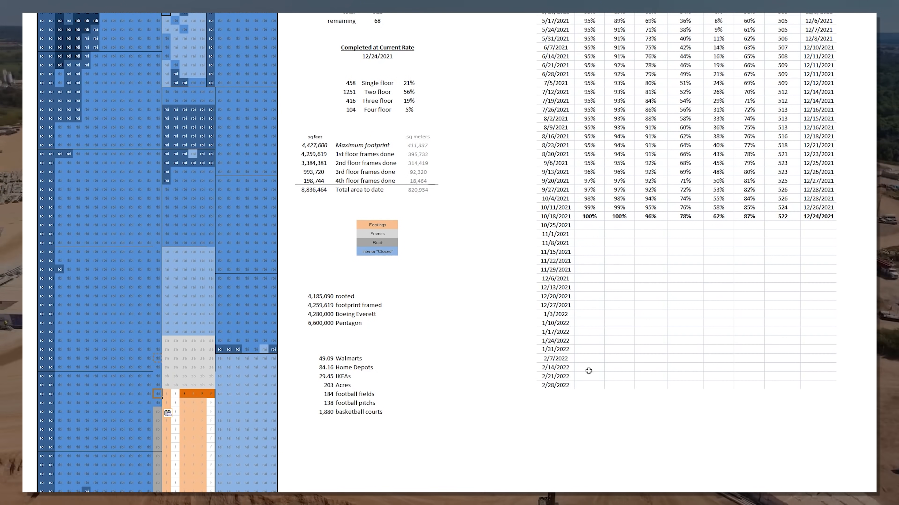
pyautogui.scroll(-3)
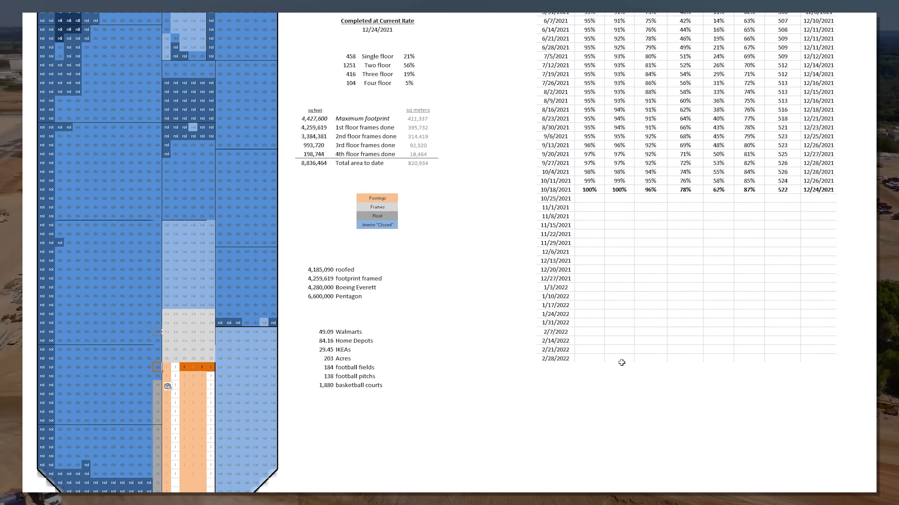
pyautogui.scroll(-3)
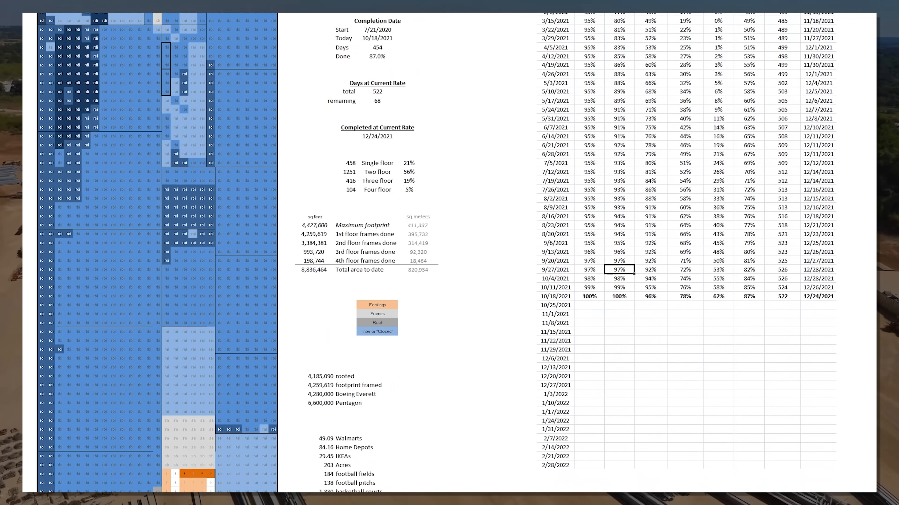
pyautogui.scroll(-3)
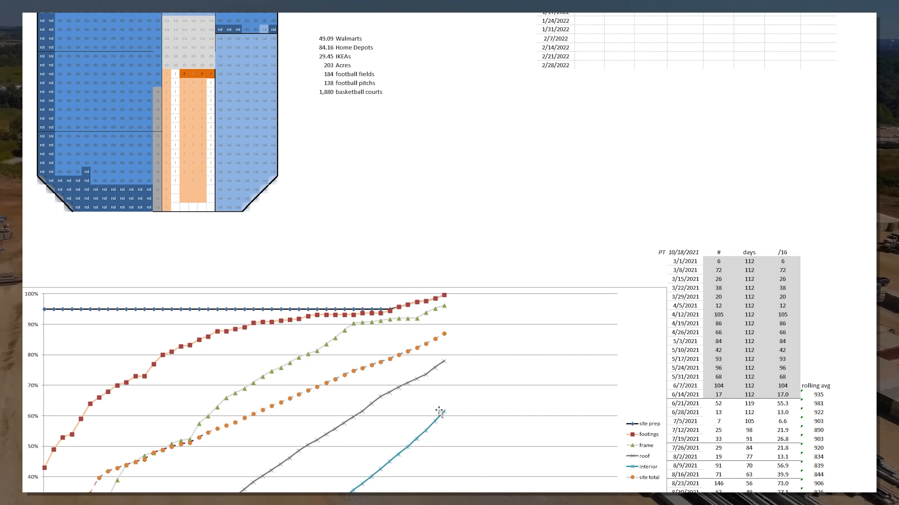
pyautogui.moveTo(451, 360)
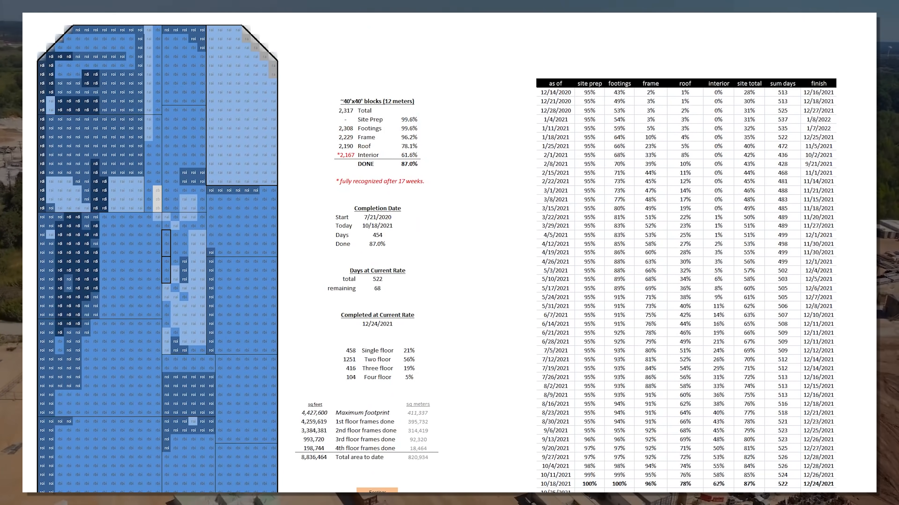
pyautogui.scroll(-3)
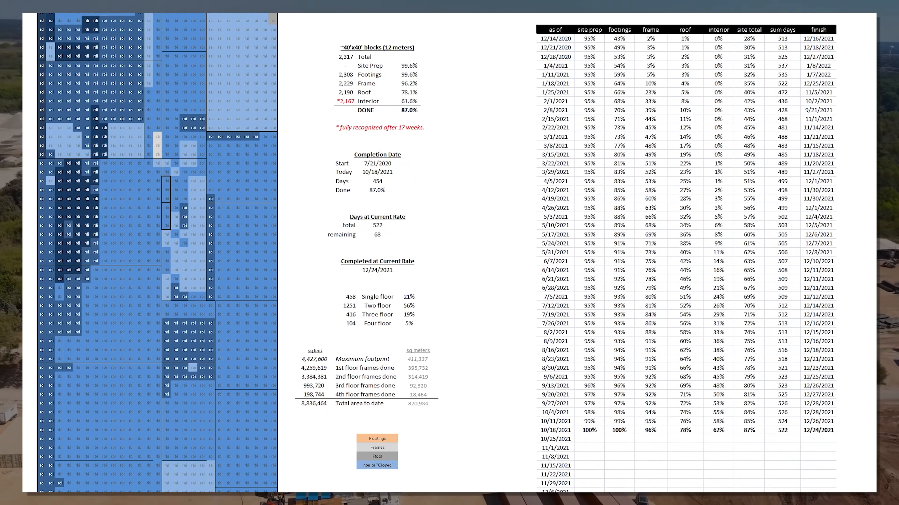